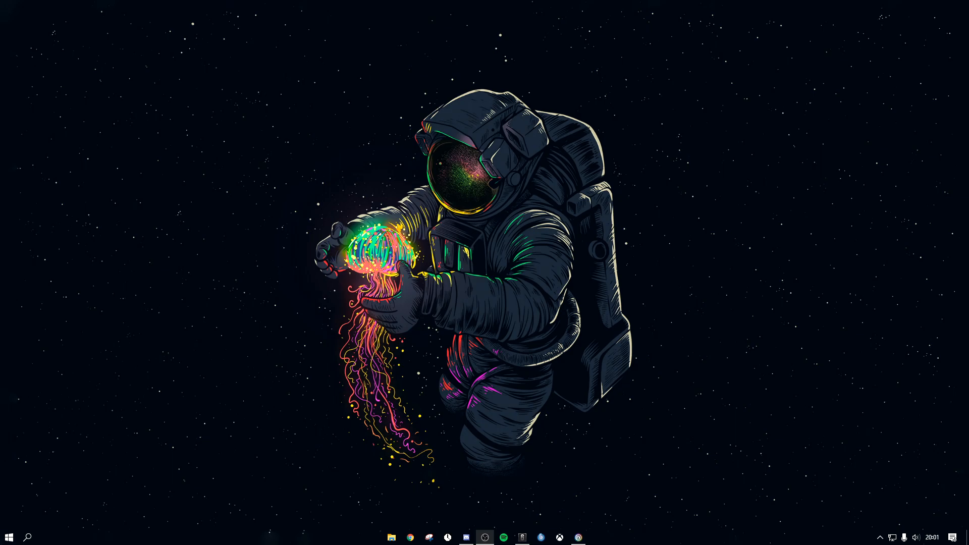
- Dismiss the desktop context menu and launch Google Chrome from the taskbar
right_click(812, 285)
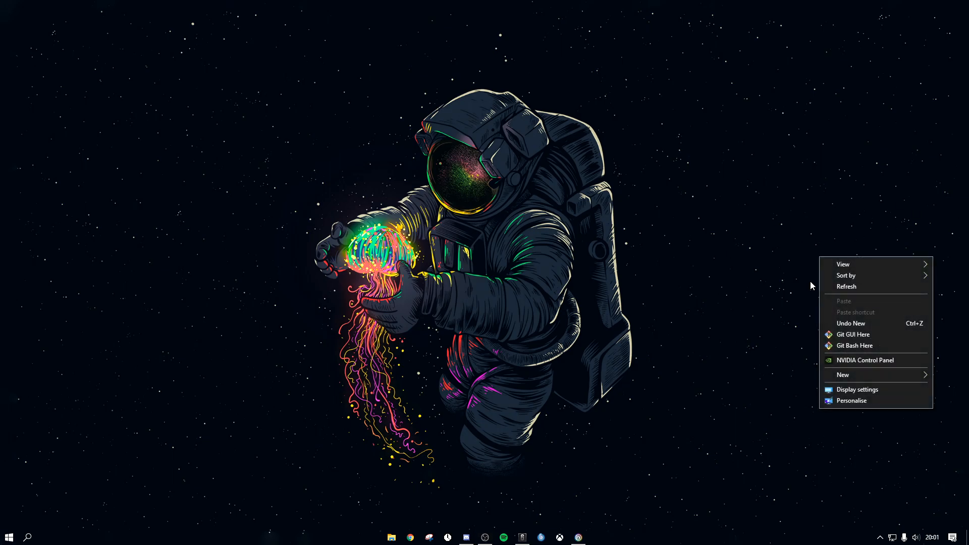
click(726, 308)
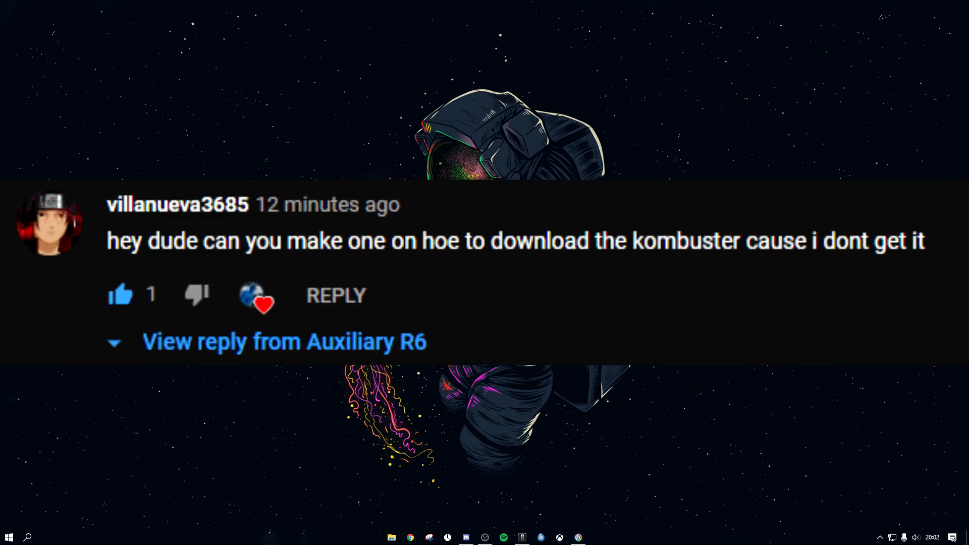
click(409, 537)
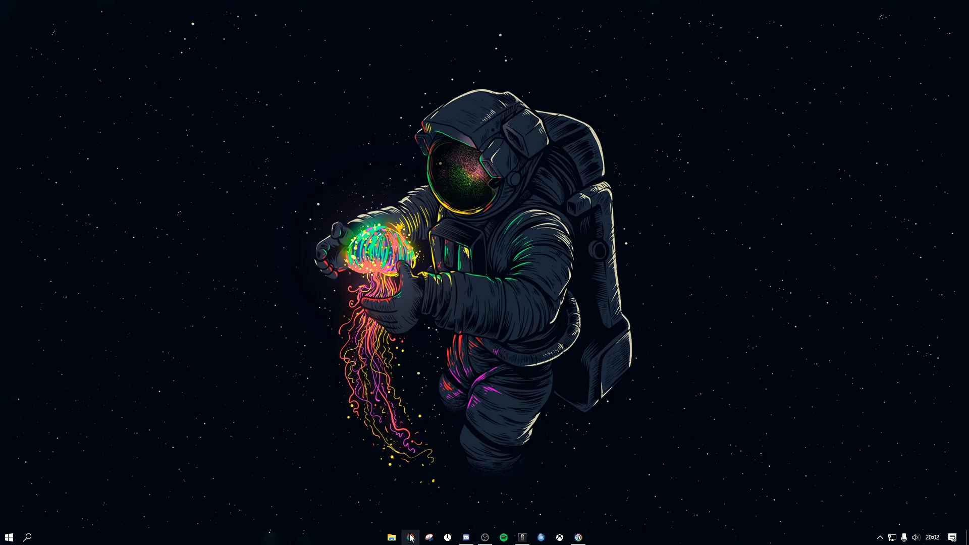
click(410, 536)
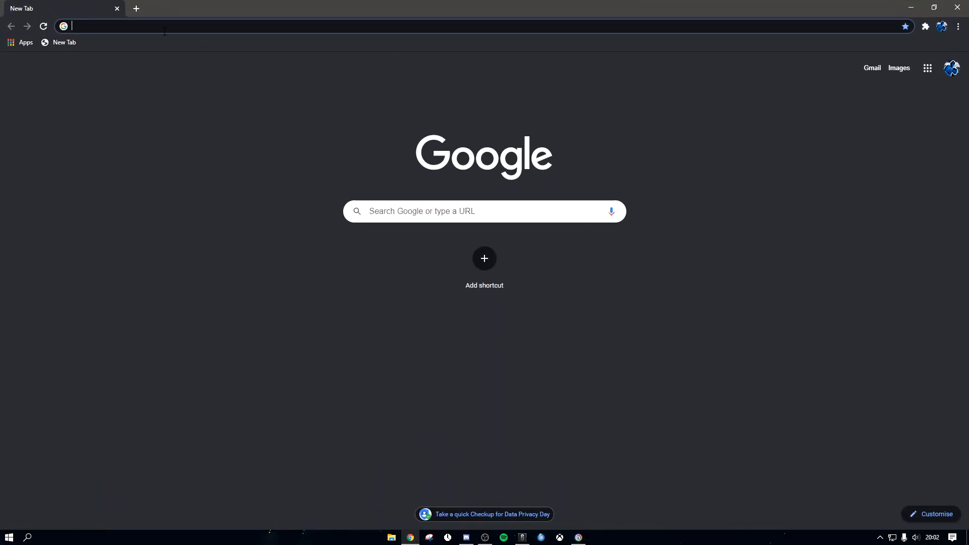
- Search Google for 'msi kombustor' and scroll through the results to the Geeks3D pages
text(msi kombustor)
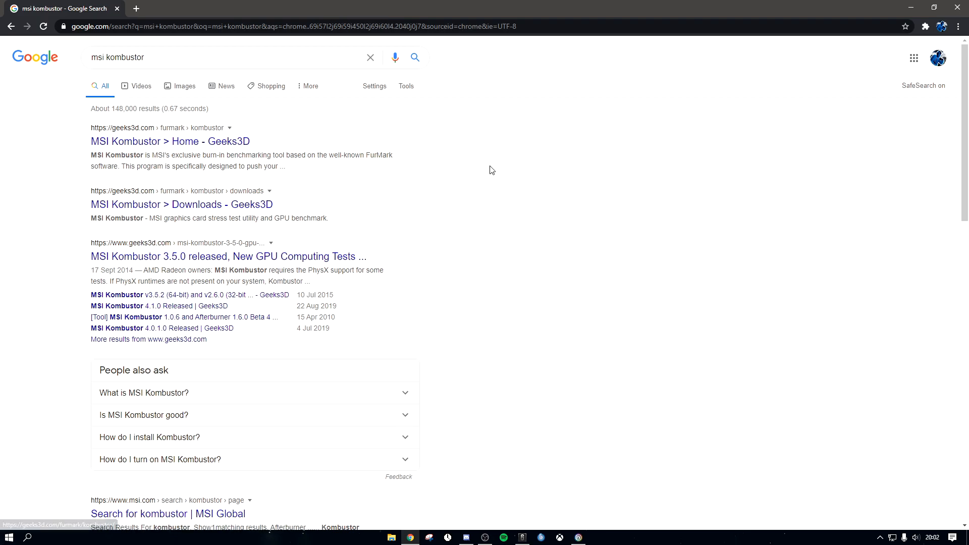
mouse_move(149, 141)
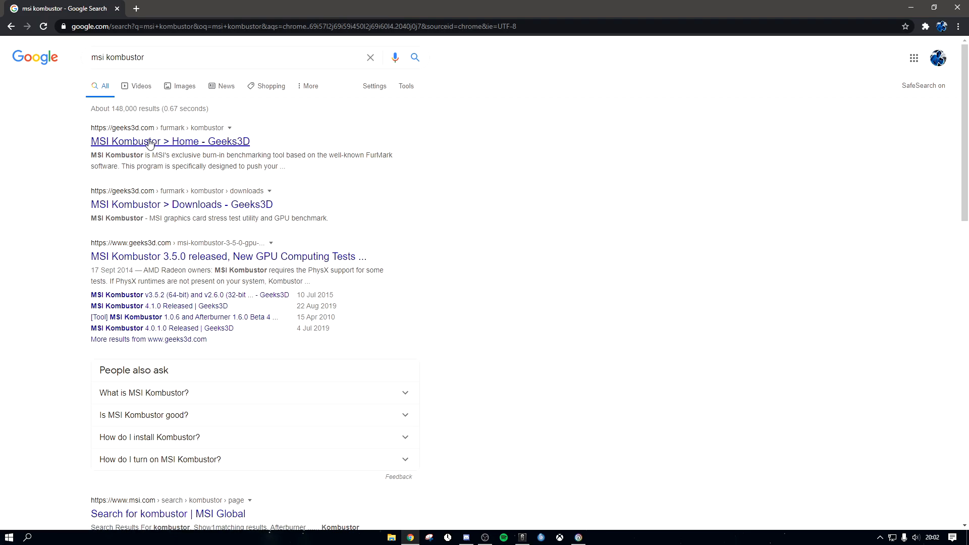
scroll(down, 3)
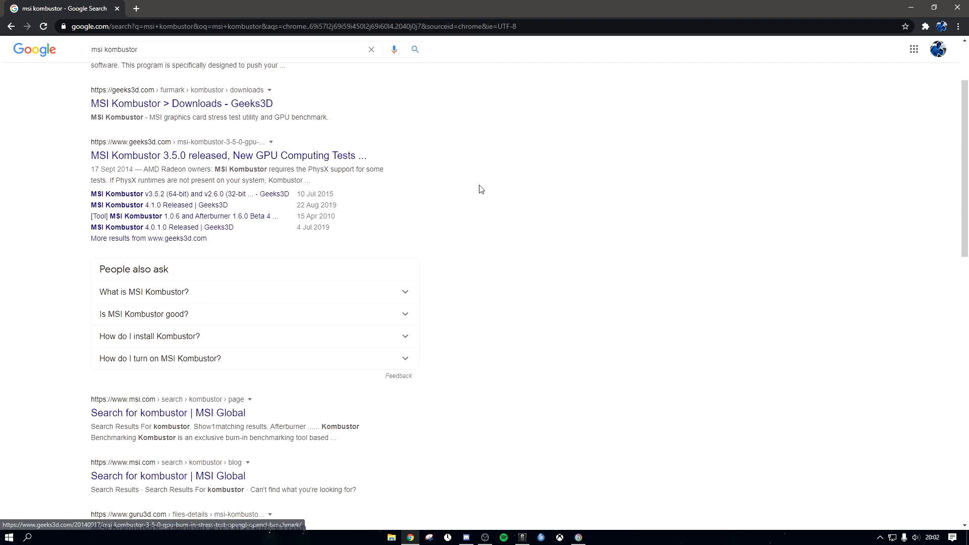
scroll(down, 3)
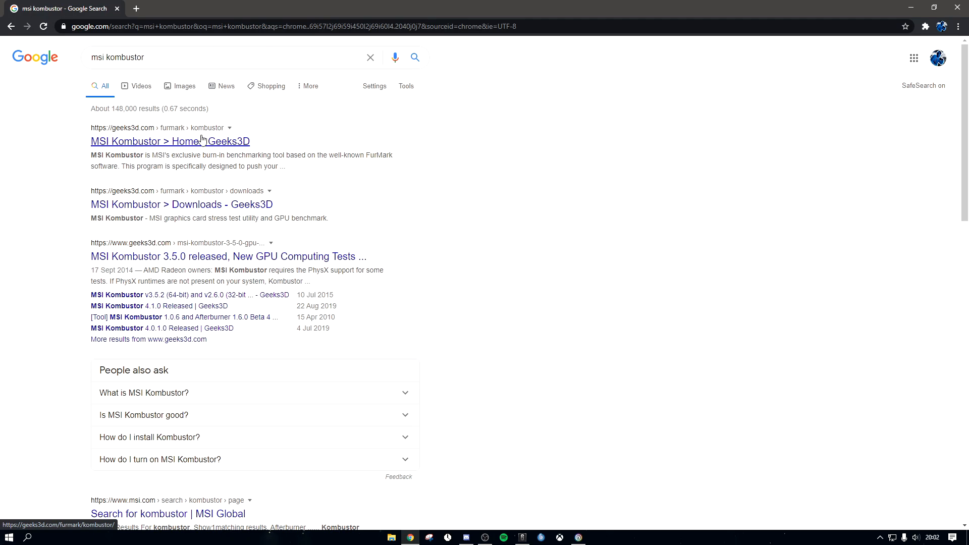
mouse_move(191, 154)
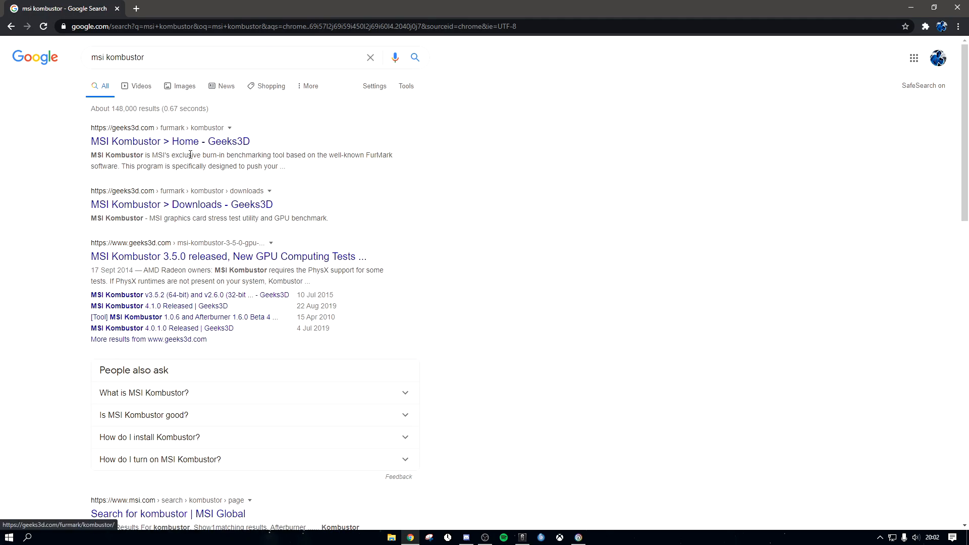
- From the Geeks3D Kombustor home page, reach the 4.1.10 64-bit file page and start the download
click(155, 141)
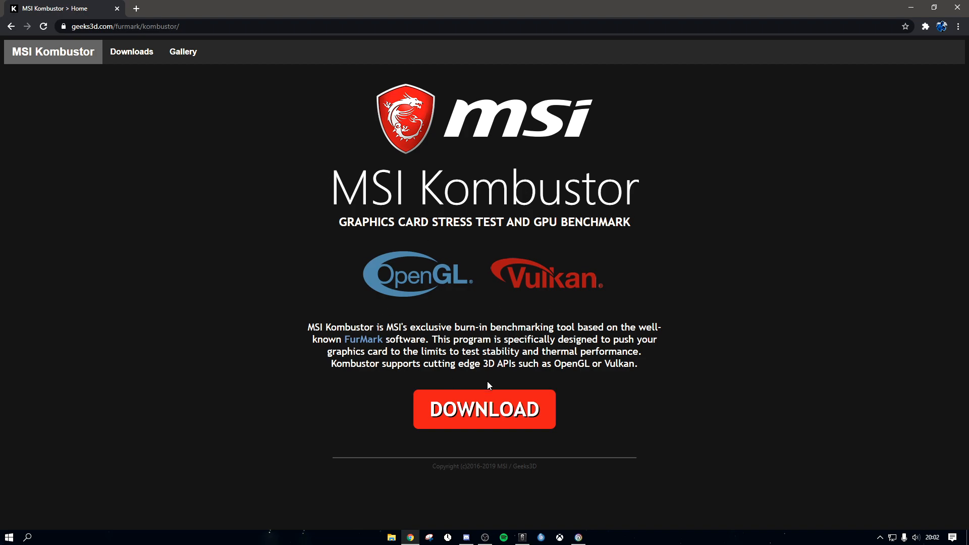
click(131, 51)
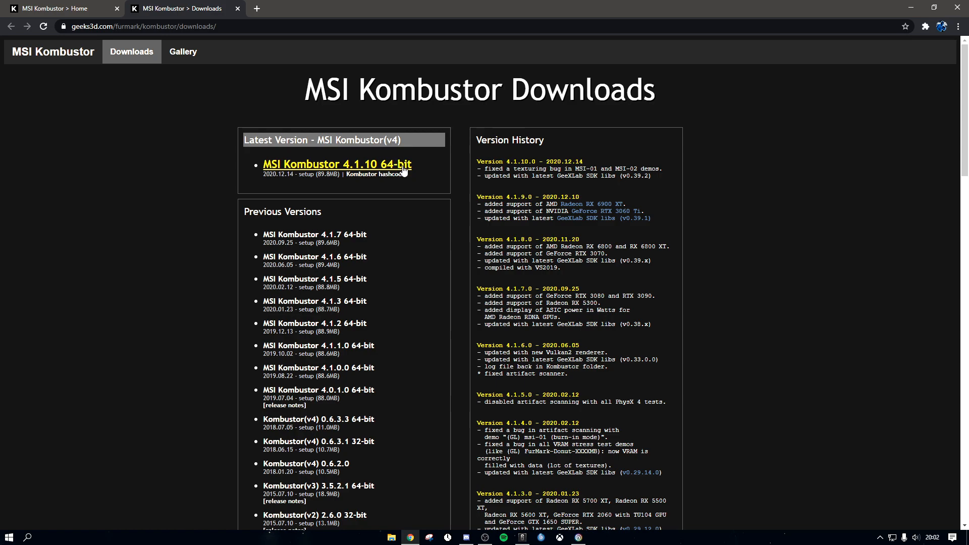
click(336, 163)
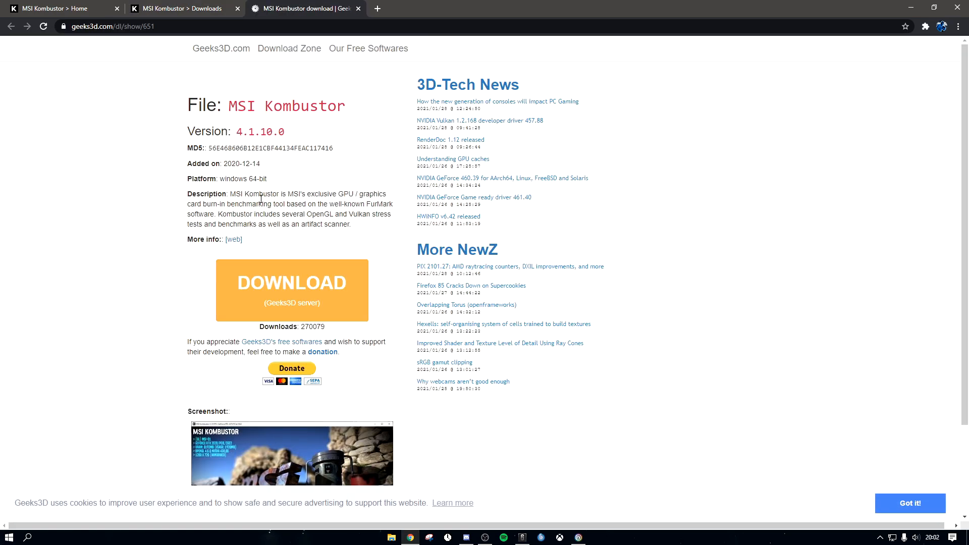
mouse_move(344, 291)
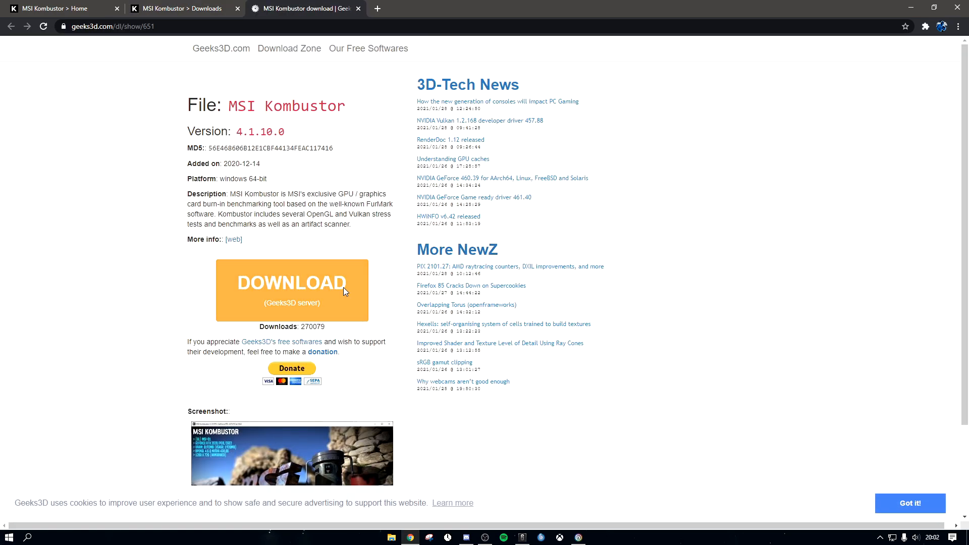
click(291, 292)
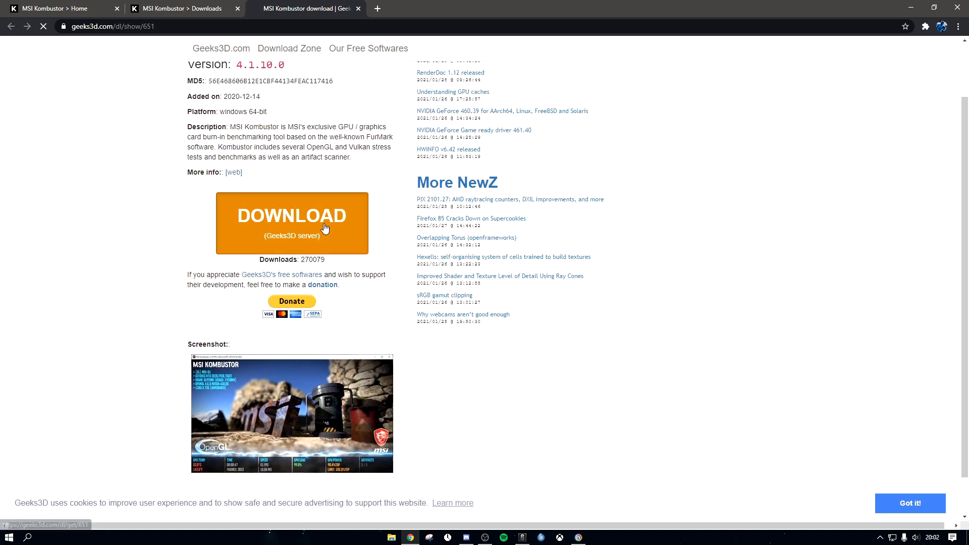
- Download the Kombustor 4.1.10 installer and launch its setup to the license agreement
click(291, 215)
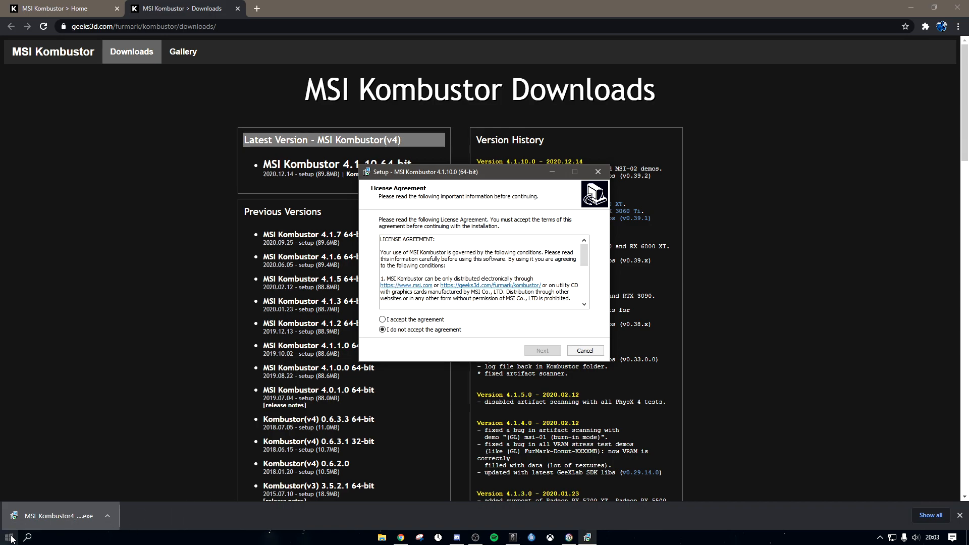
- Accept the license and install Kombustor 4 with default folder and shortcuts, finishing with launch enabled
click(382, 319)
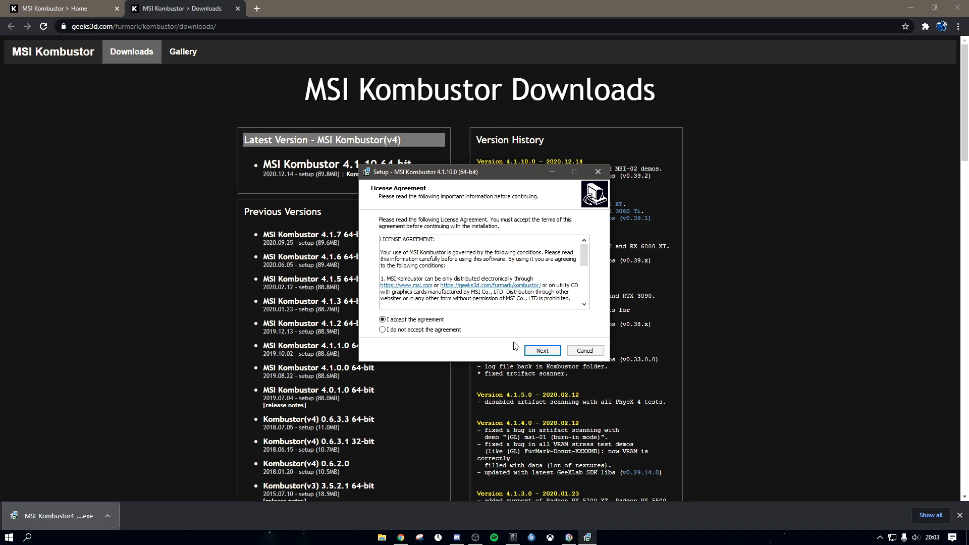
click(542, 351)
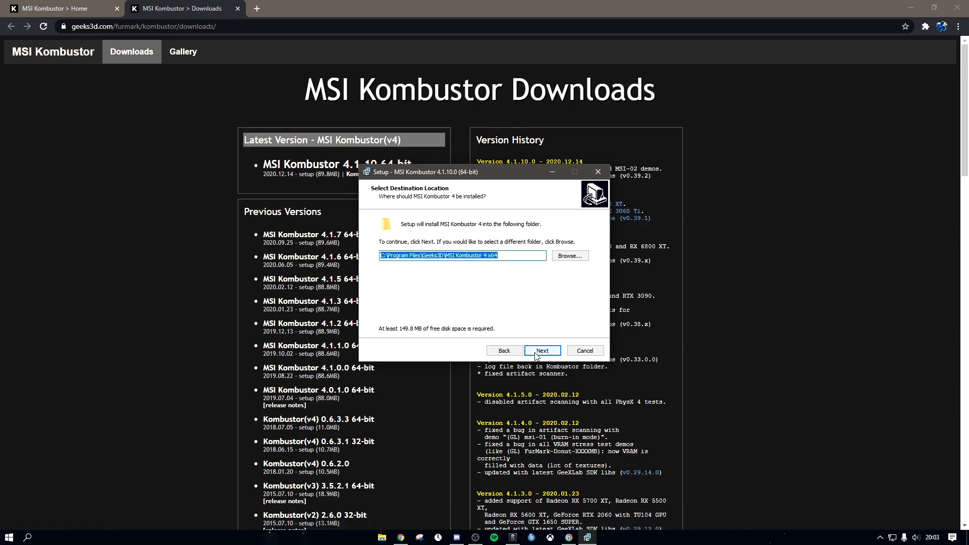
click(542, 350)
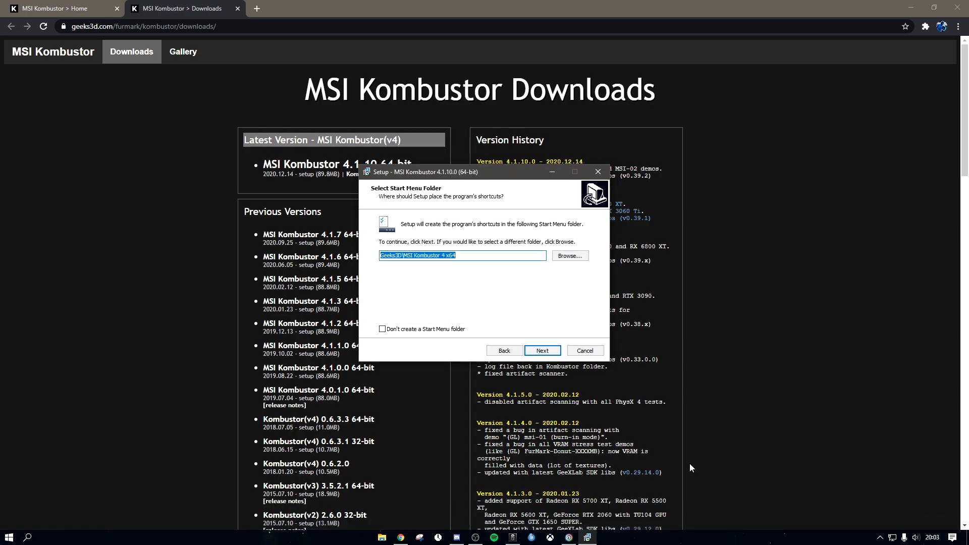
click(542, 350)
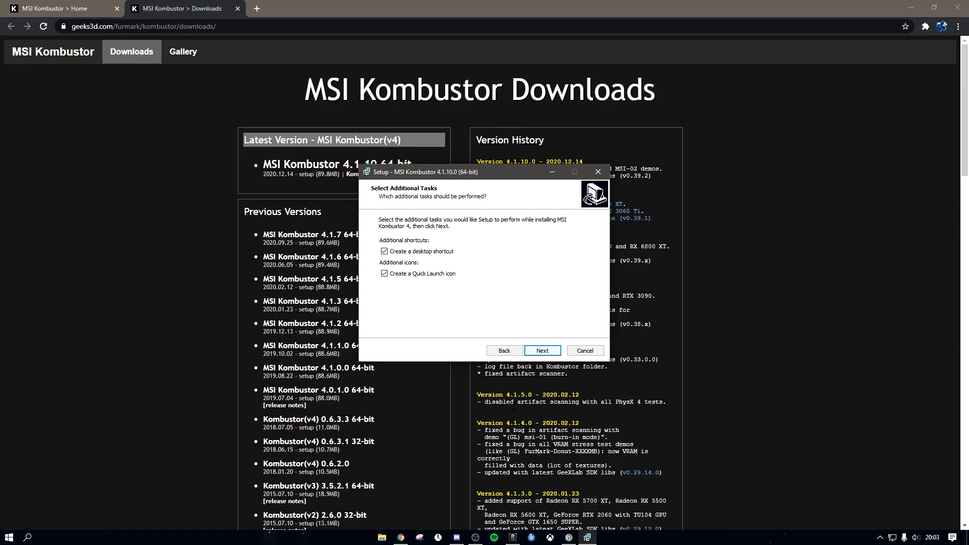
click(542, 350)
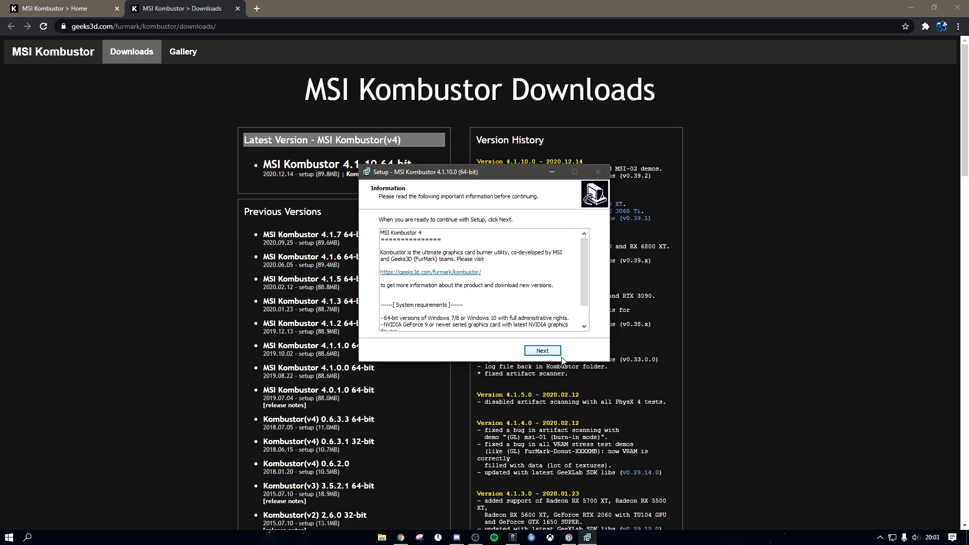
click(541, 351)
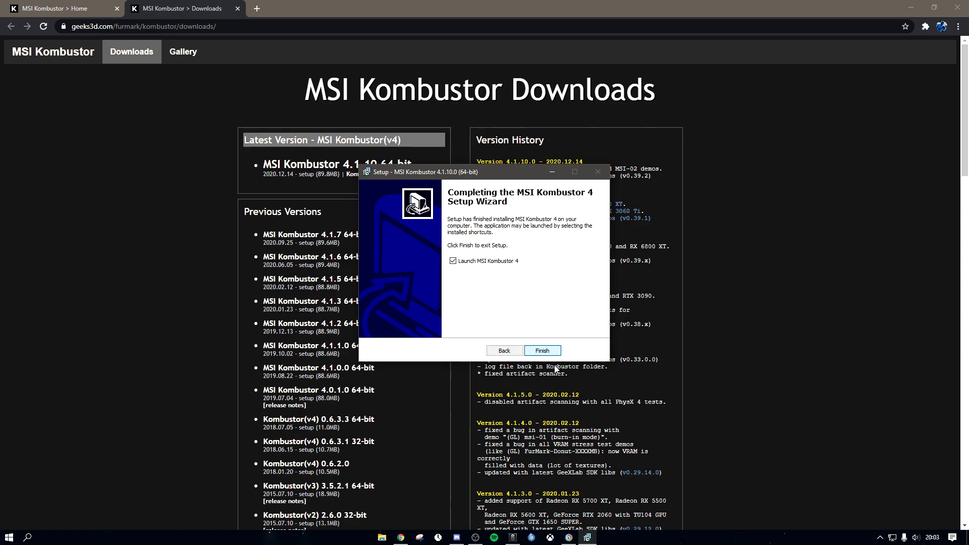
click(542, 350)
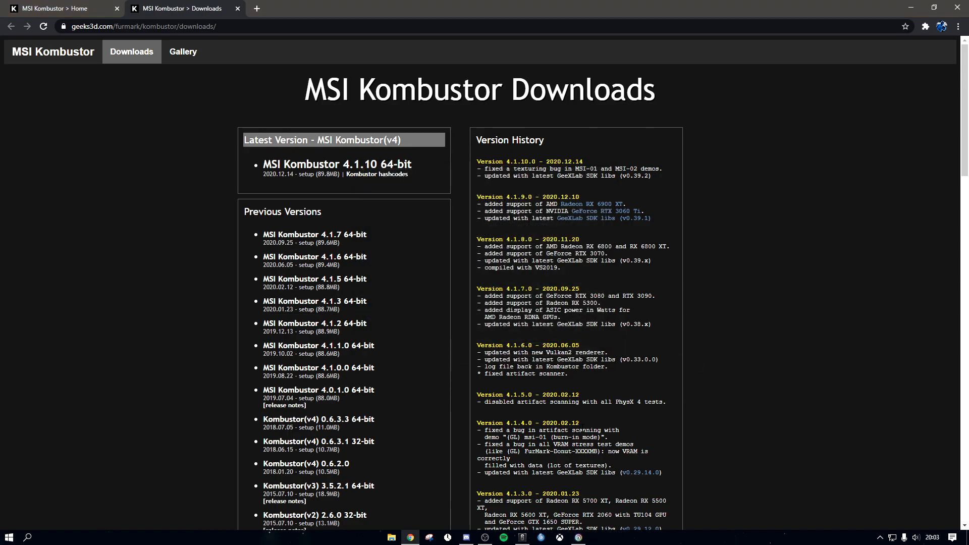
- Launch MSI Afterburner from the taskbar to show the live GPU, memory and temperature readings
click(586, 536)
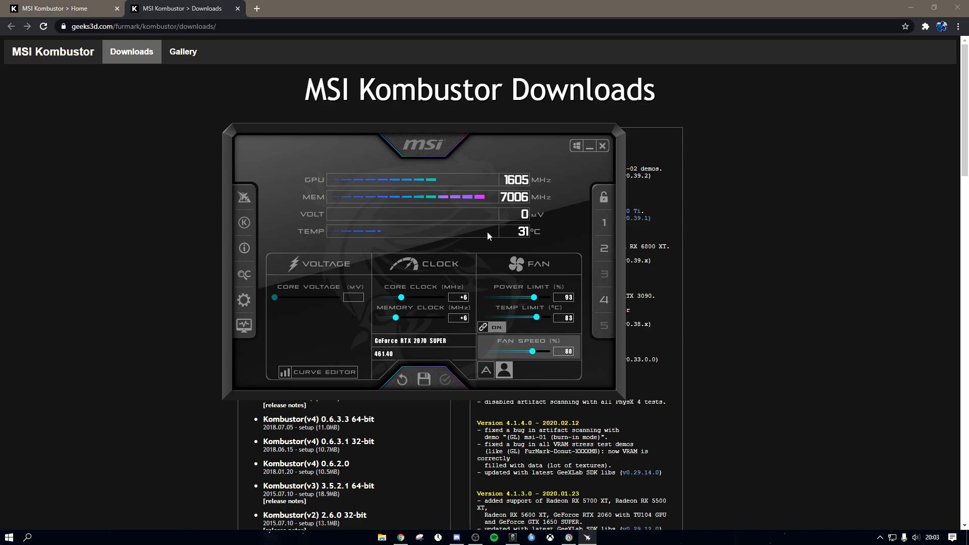
mouse_move(453, 307)
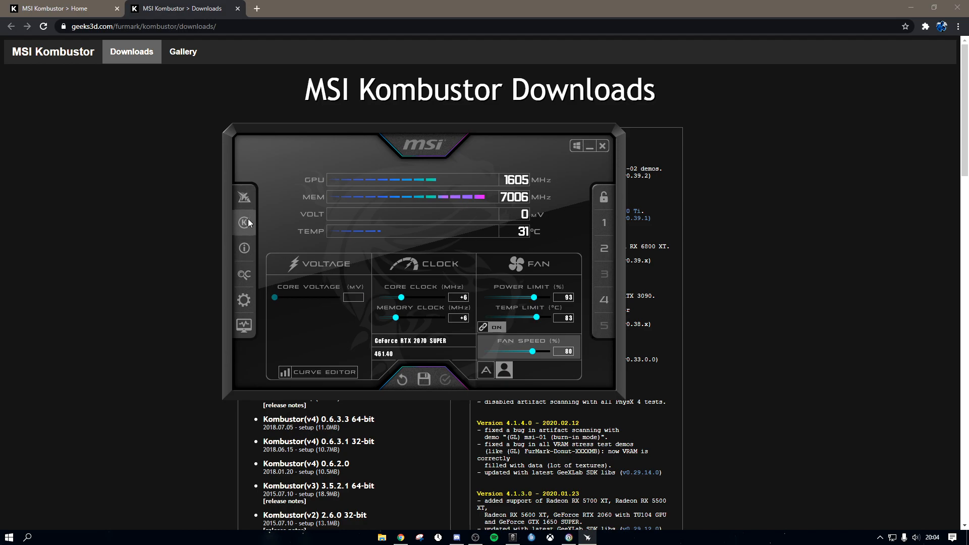
- Launch Kombustor's stress-test window from Afterburner's 'K' button and move it lower left
click(244, 222)
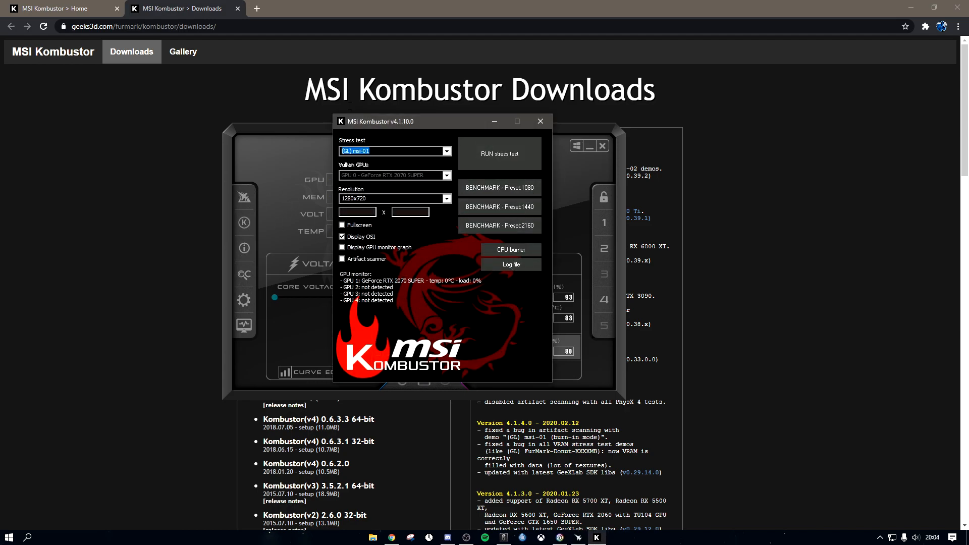
drag(378, 121, 286, 231)
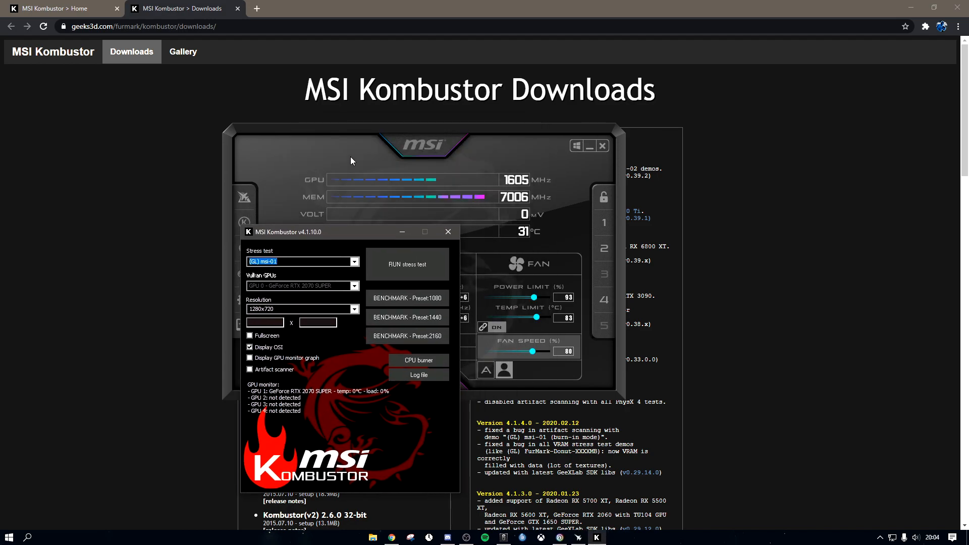
mouse_move(351, 231)
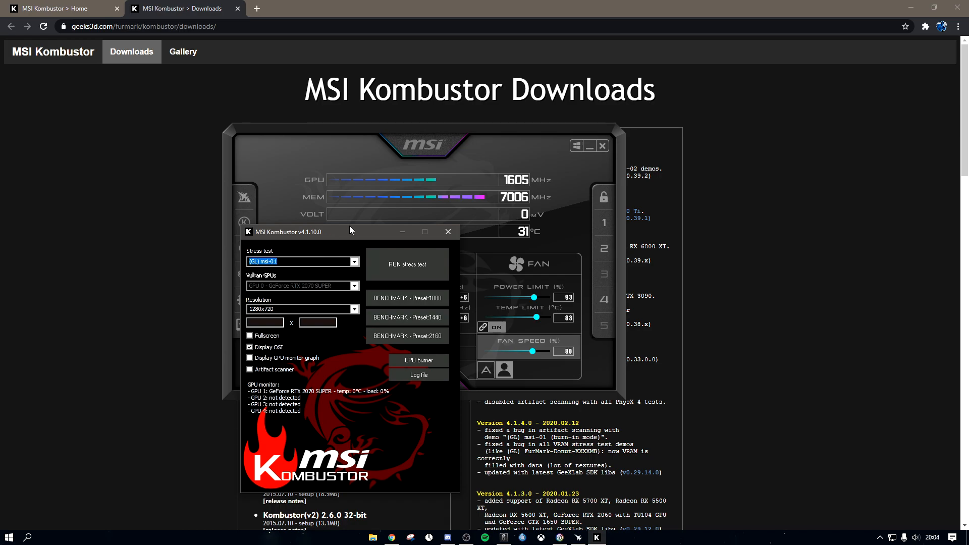